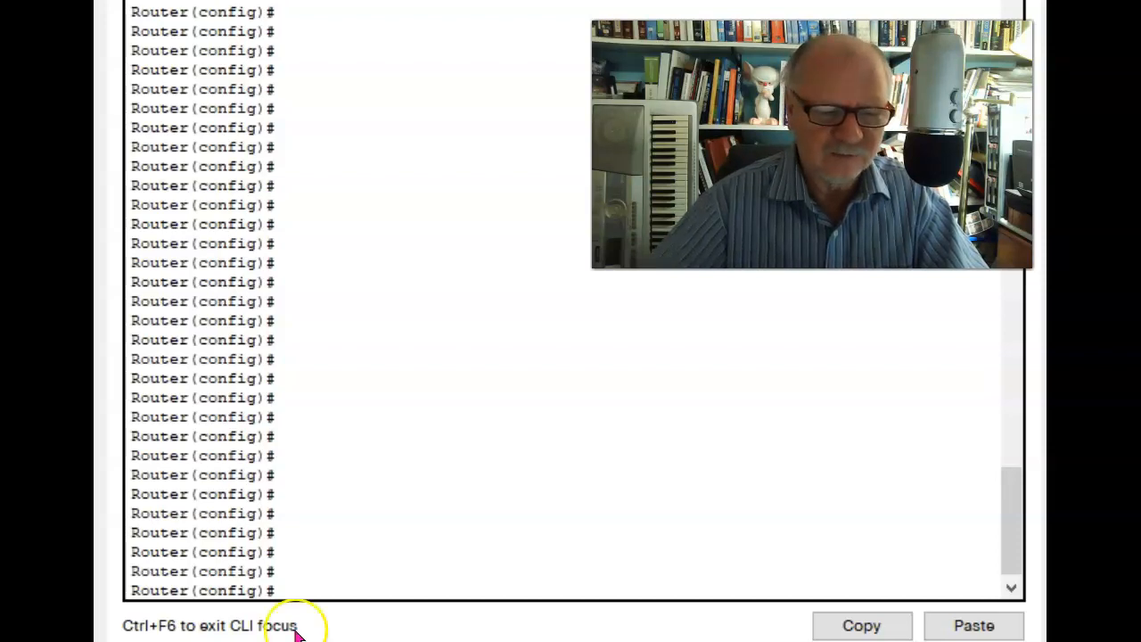
text(p)
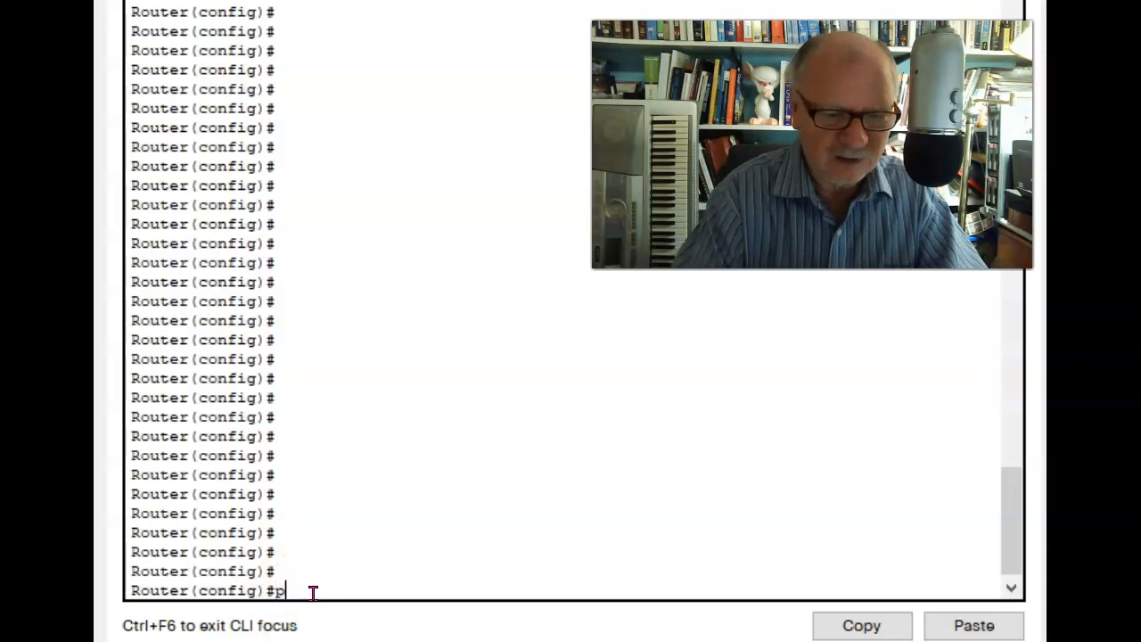
text(ip)
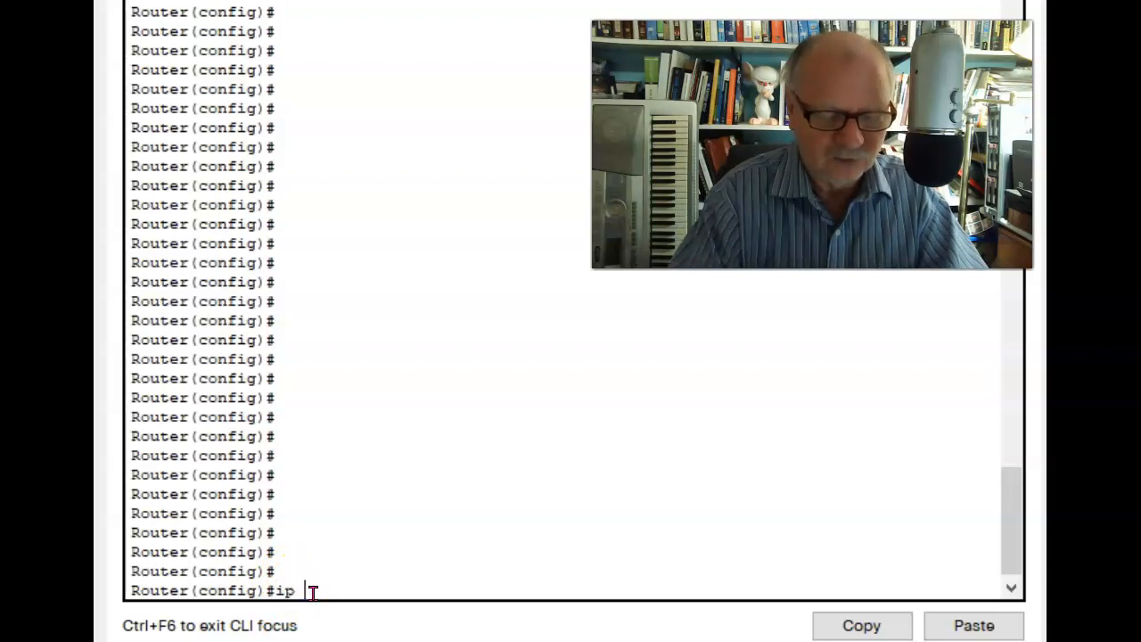
text(domain)
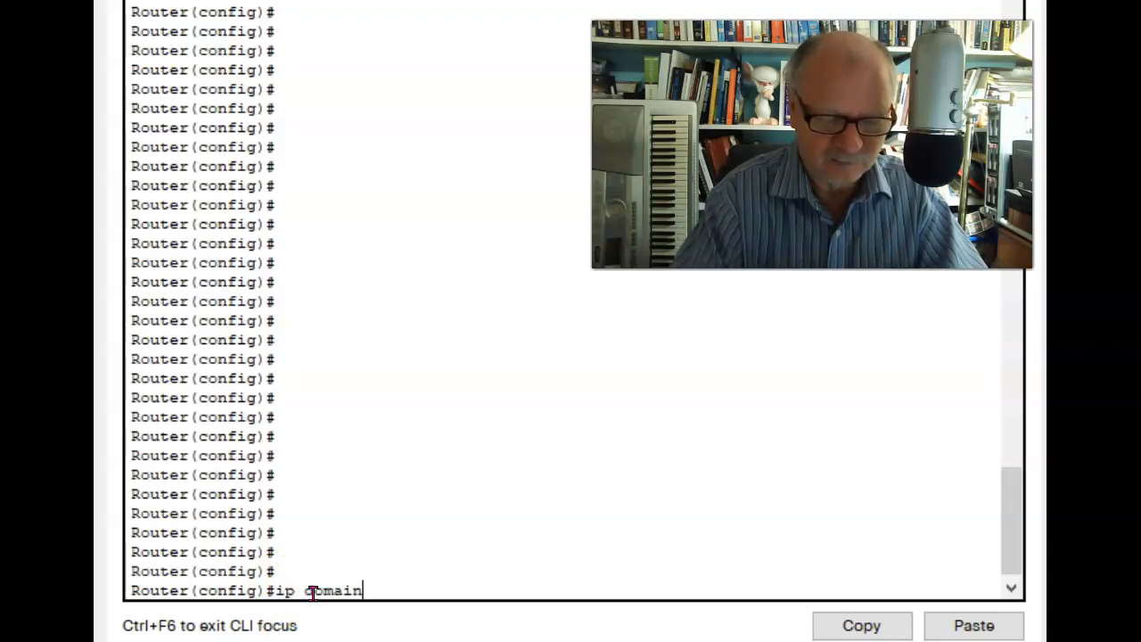
text(-)
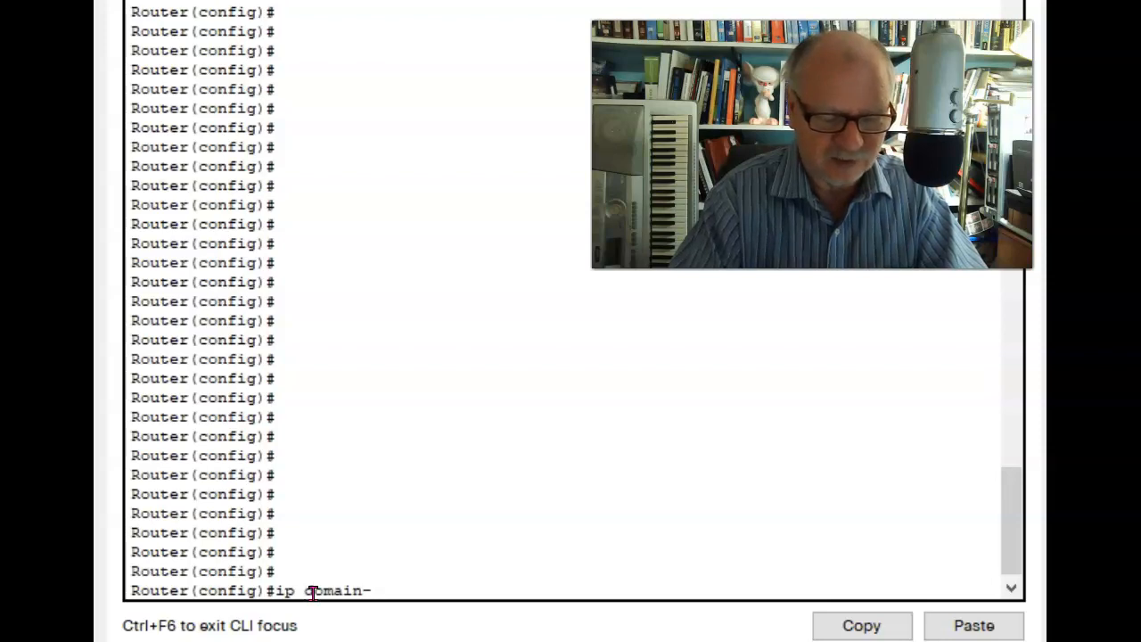
text(name)
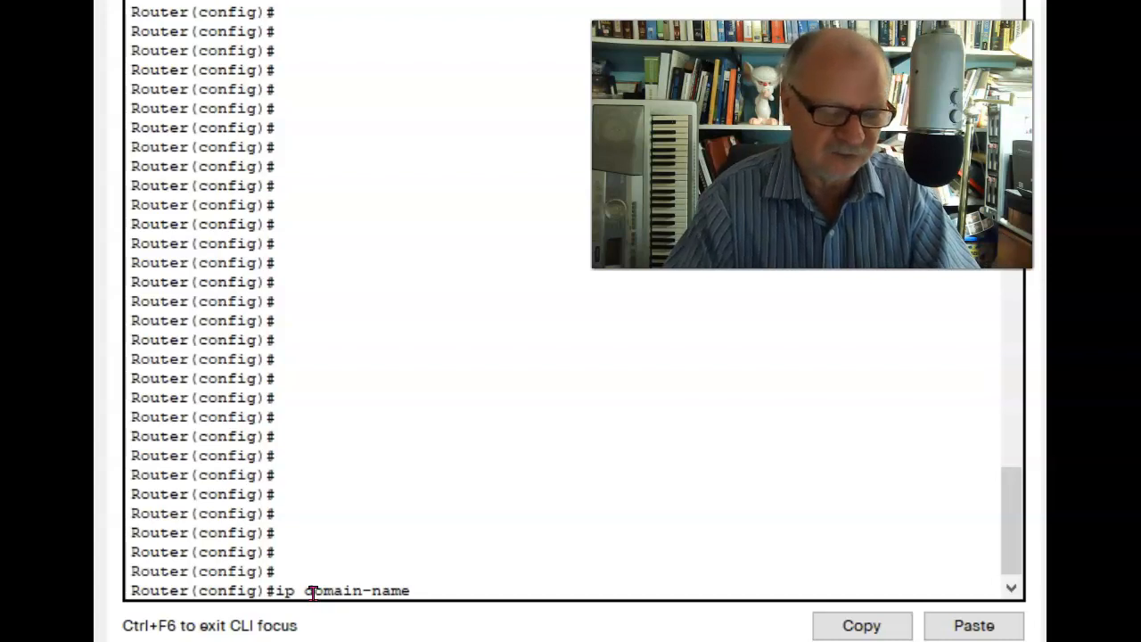
text(test.com)
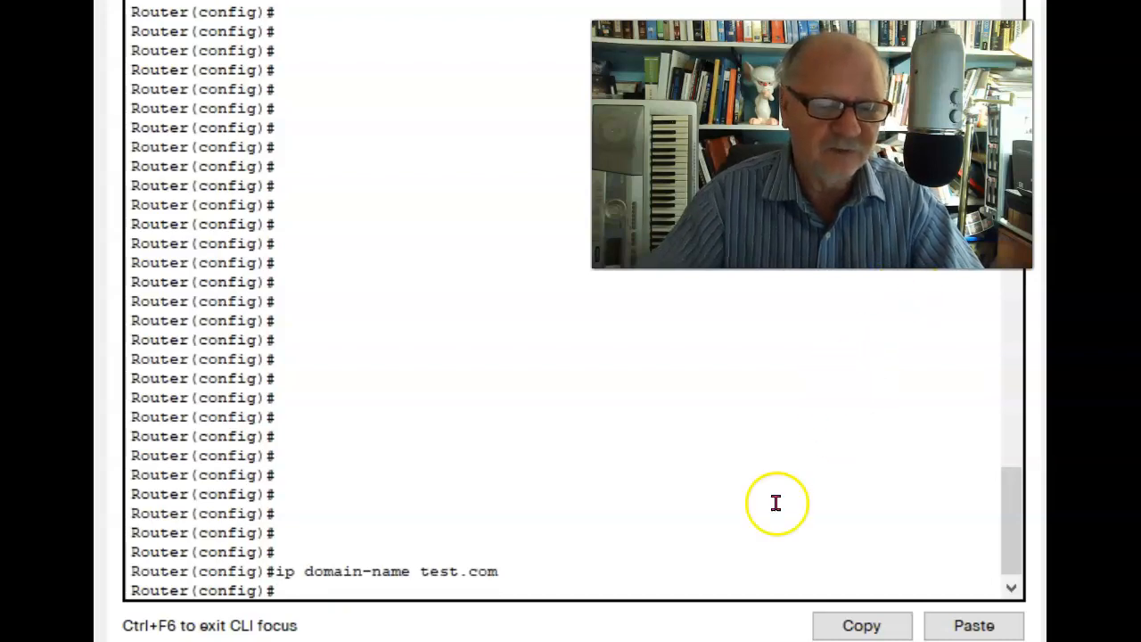
mouse_move(279, 527)
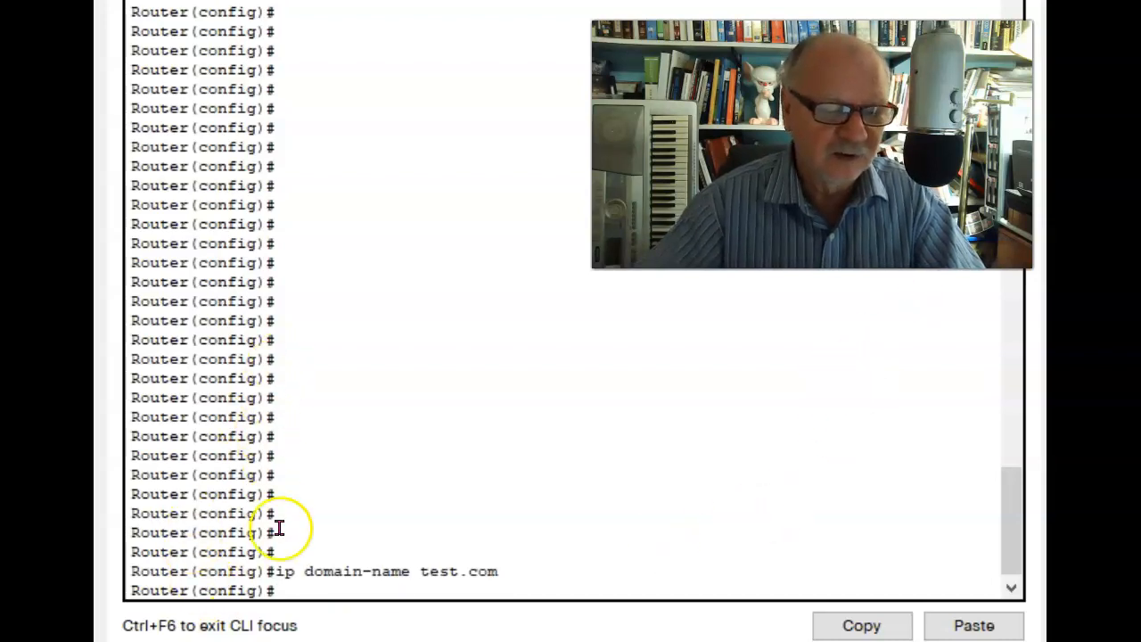